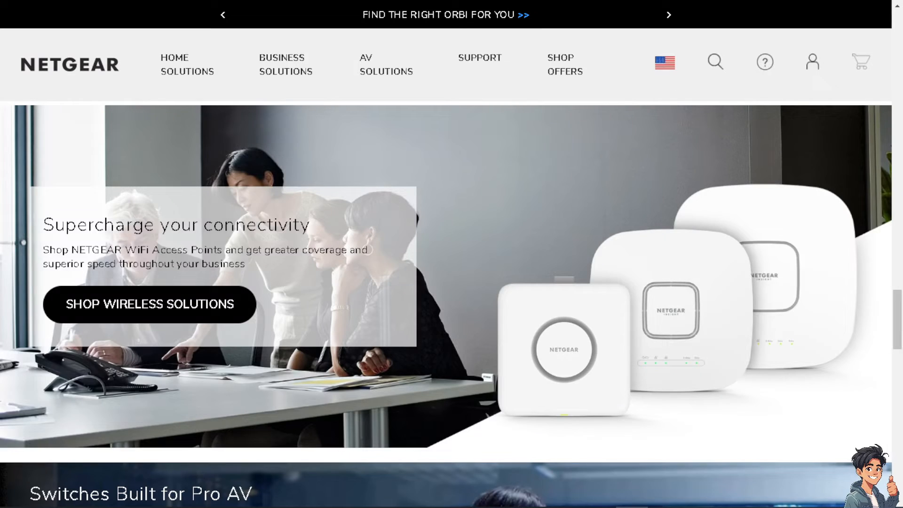
Reach the Create Account form from the header account icon on the NETGEAR homepage.
click(812, 62)
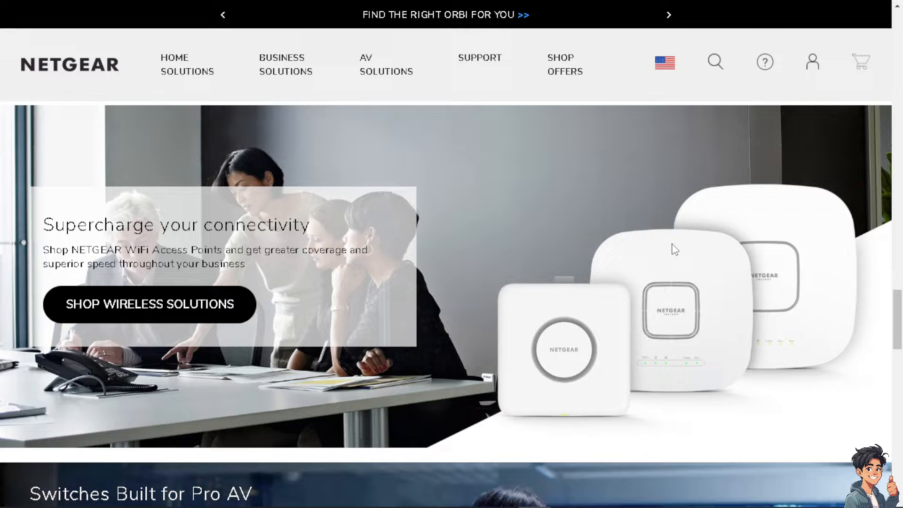
click(811, 63)
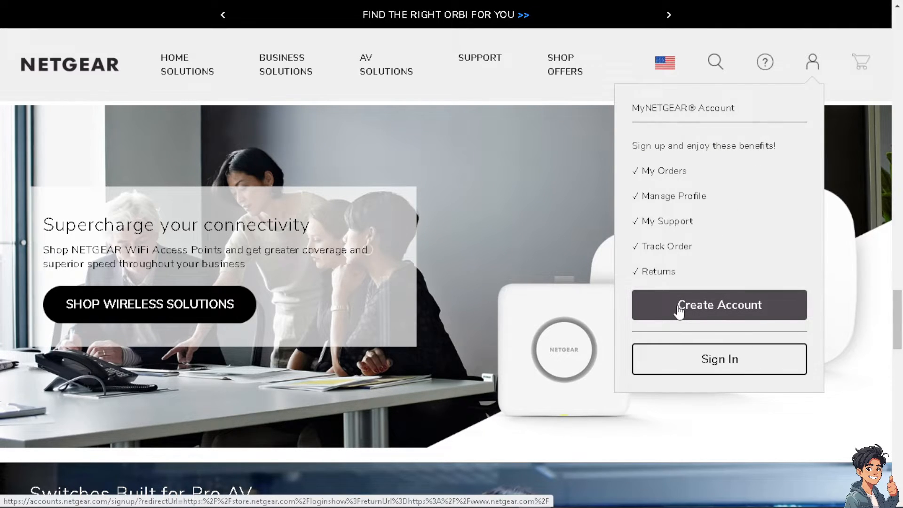
mouse_move(451, 338)
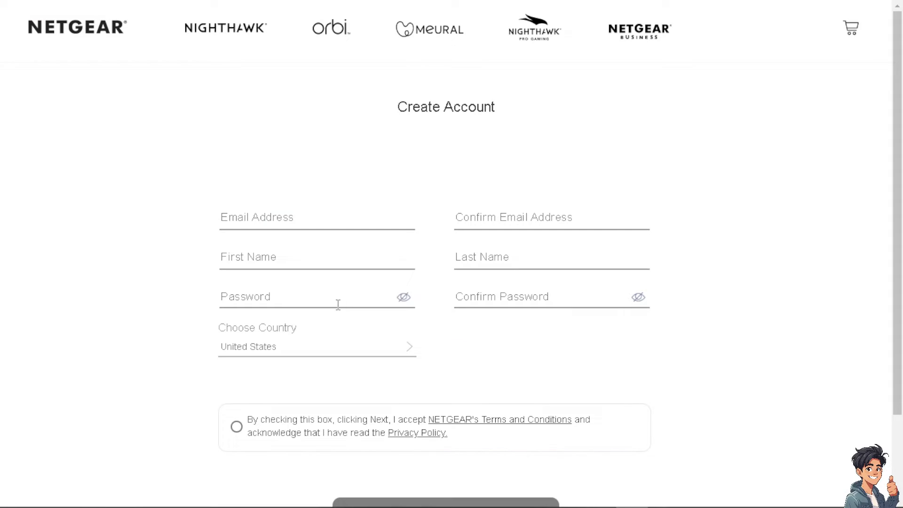
mouse_move(503, 370)
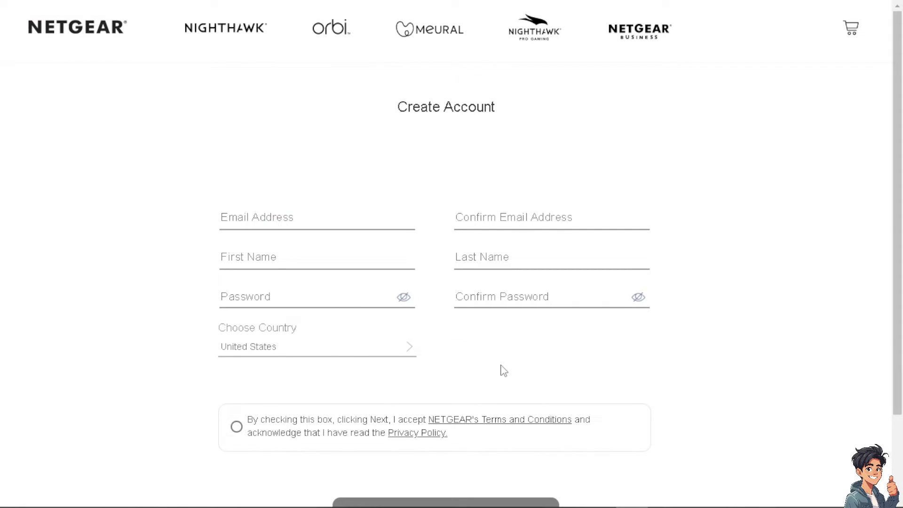
scroll(down, 3)
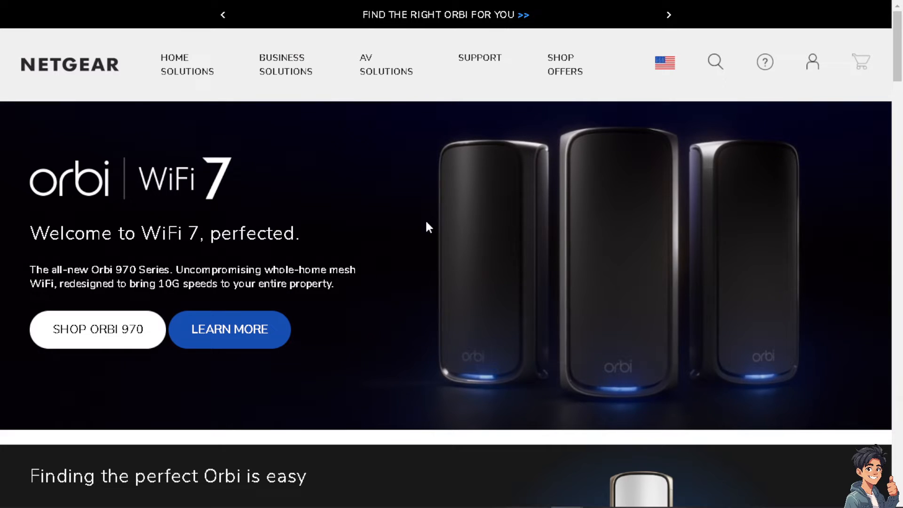
View the signed-in account's Order History via My Orders, showing no orders.
click(811, 62)
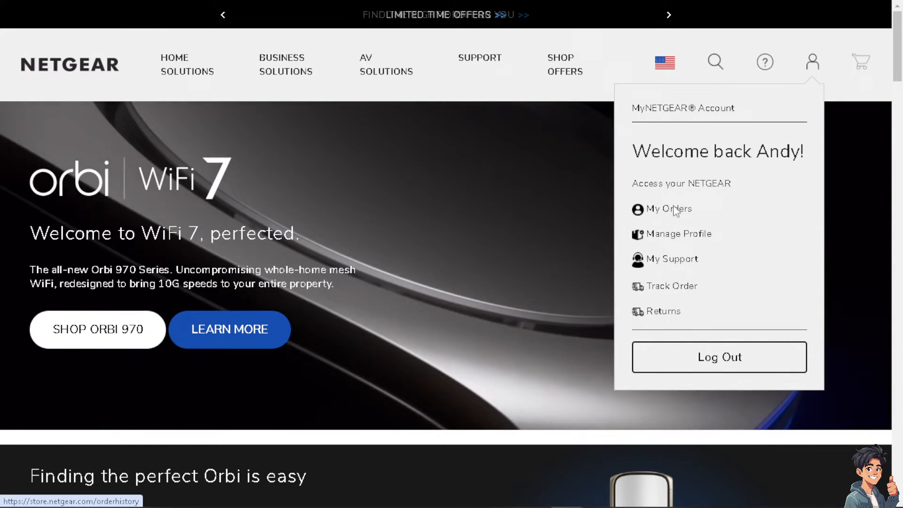
click(669, 209)
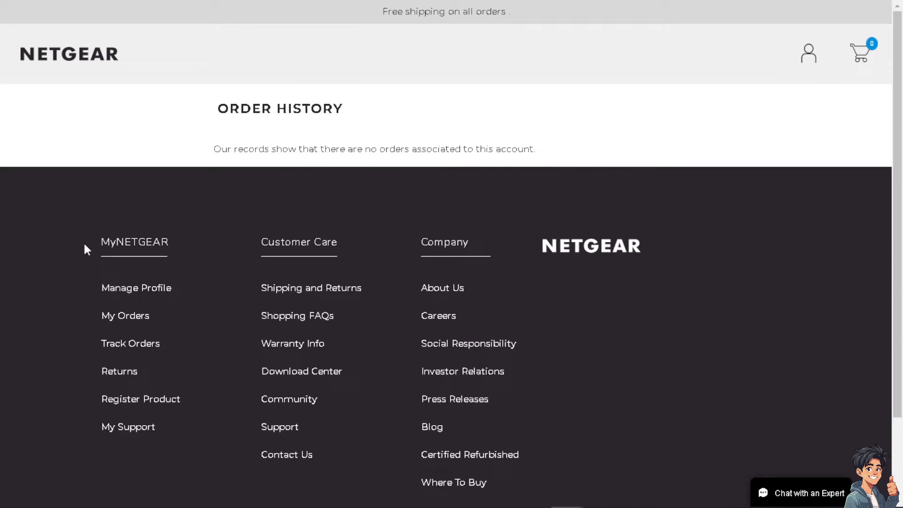
mouse_move(87, 256)
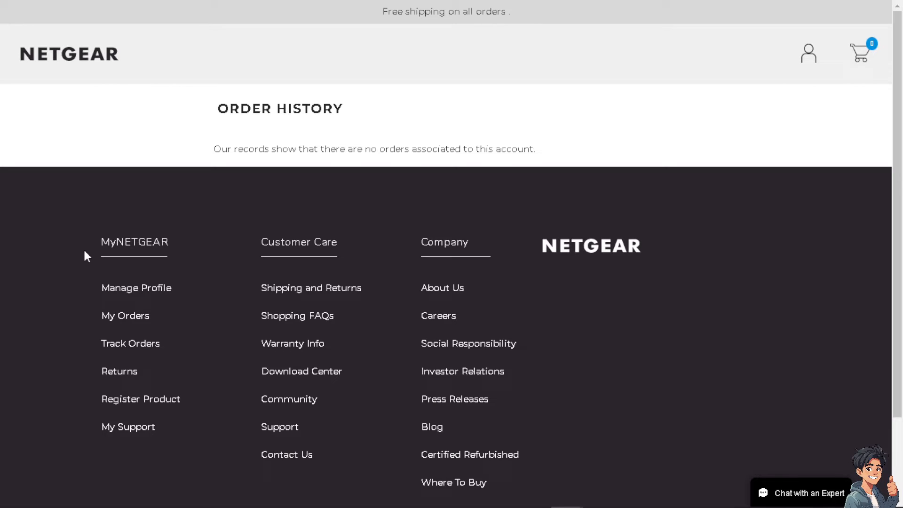
mouse_move(299, 219)
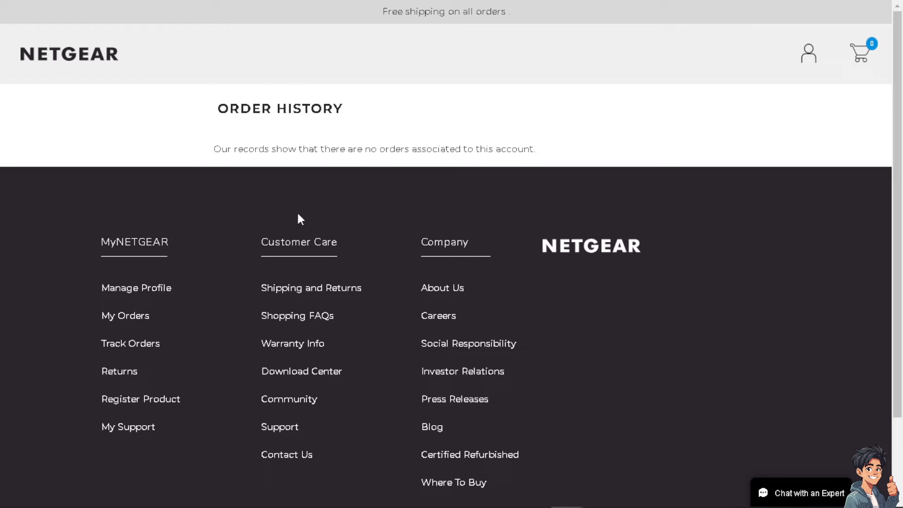
mouse_move(335, 243)
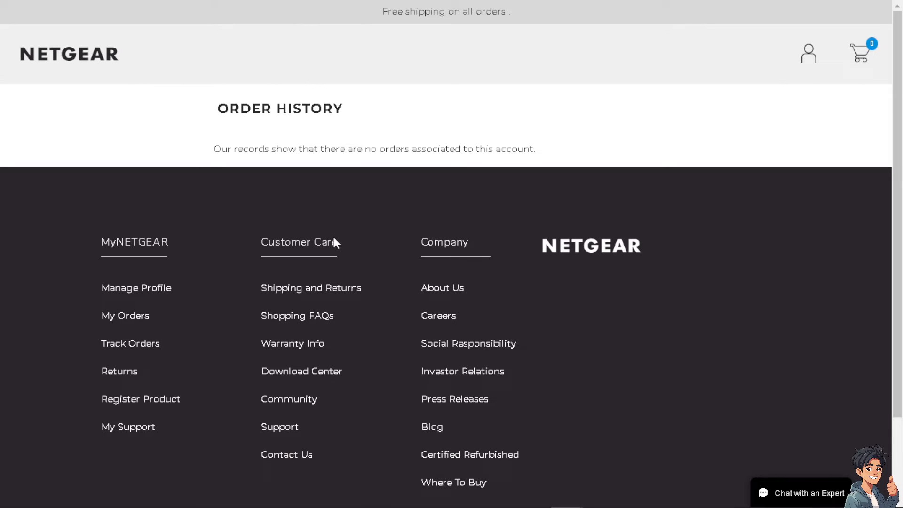
mouse_move(336, 243)
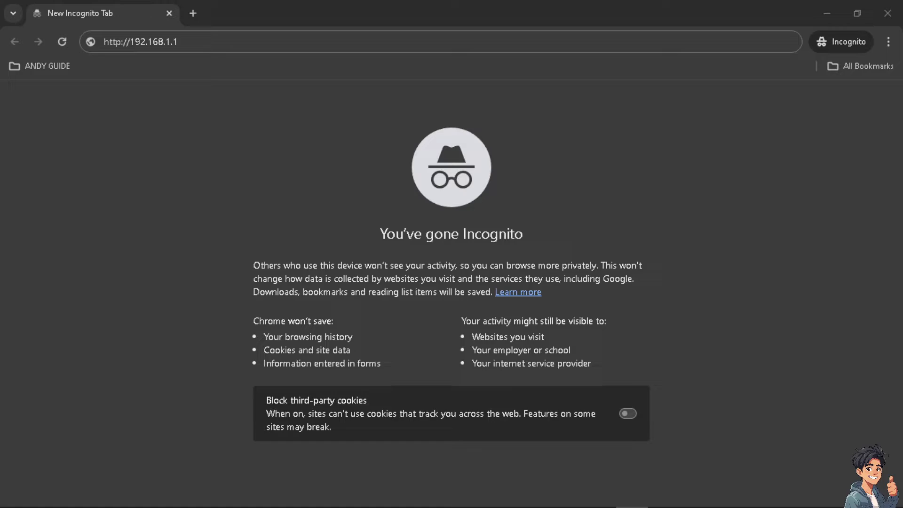
key(Enter)
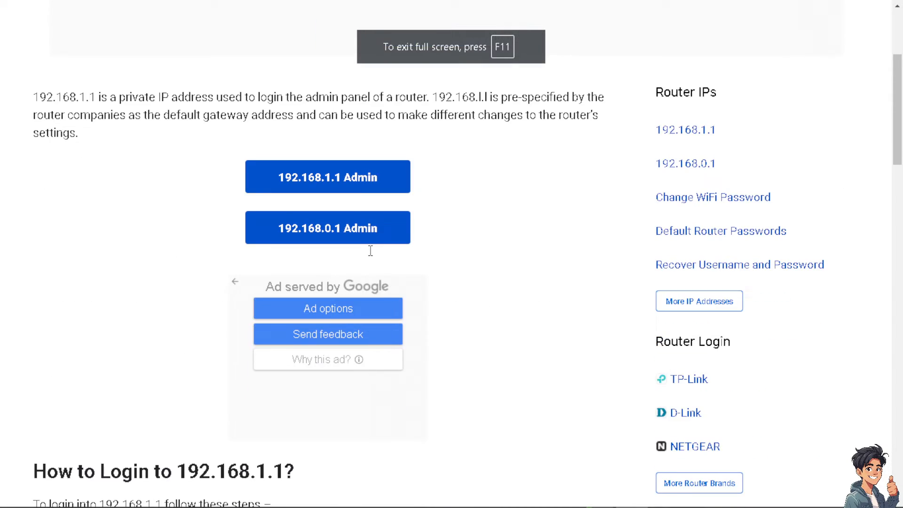
scroll(down, 3)
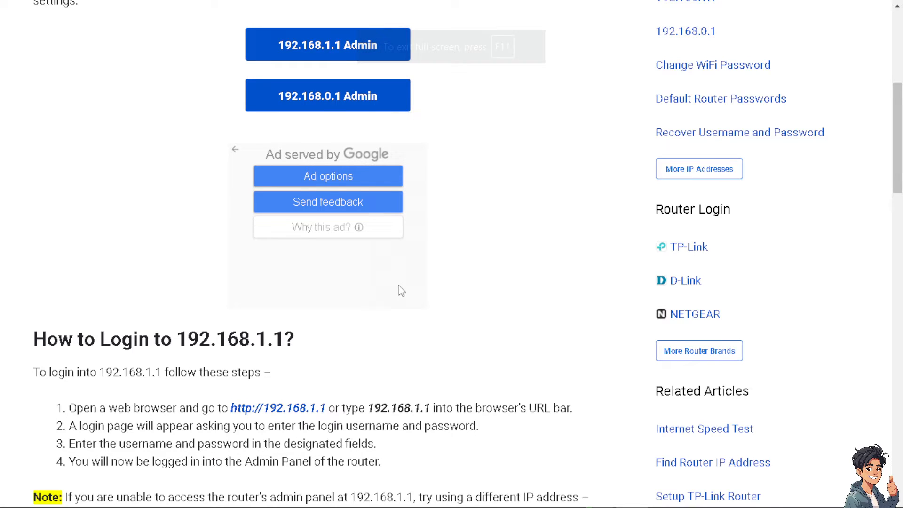
scroll(down, 3)
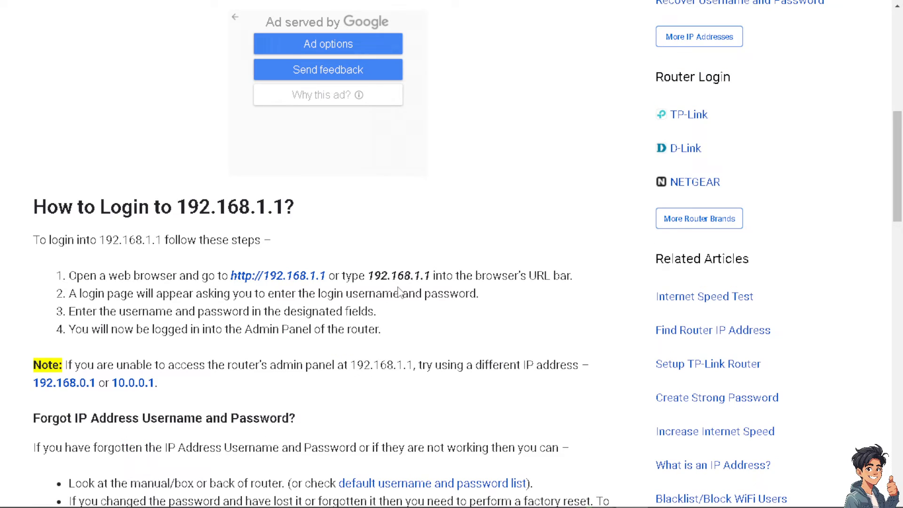
scroll(down, 3)
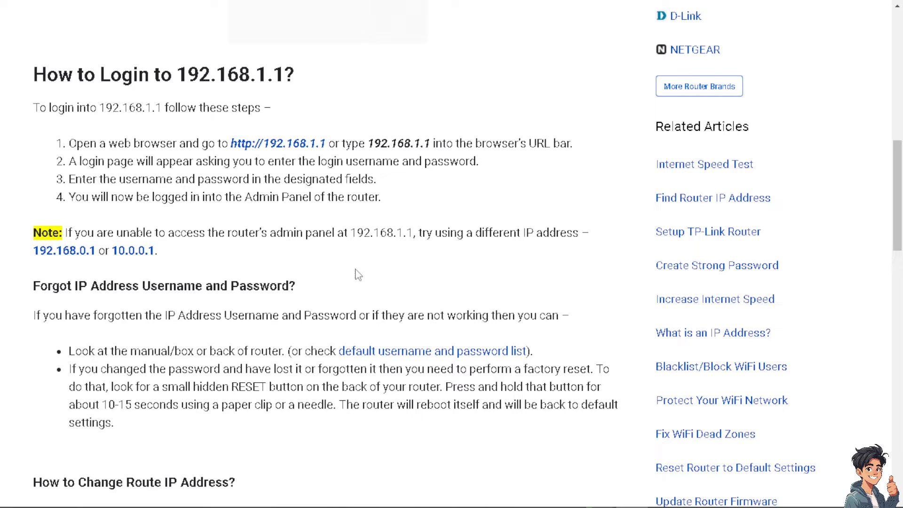
mouse_move(304, 290)
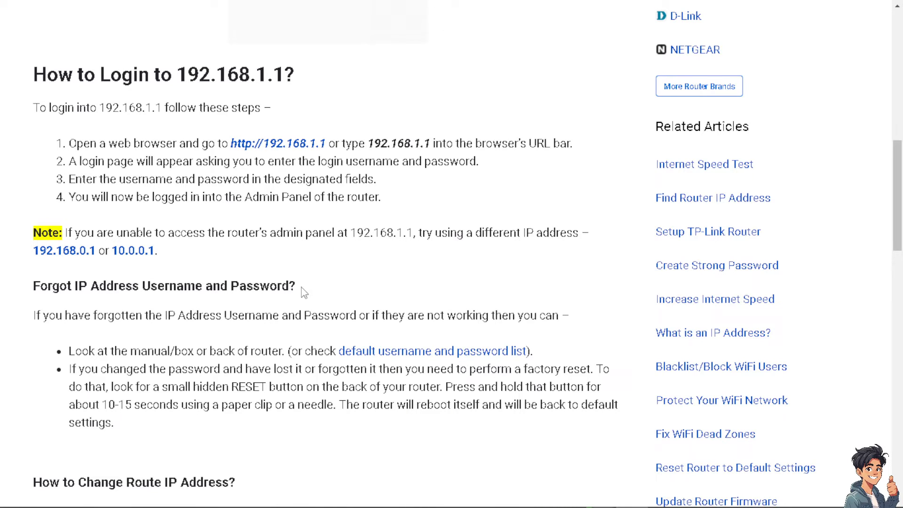
scroll(down, 3)
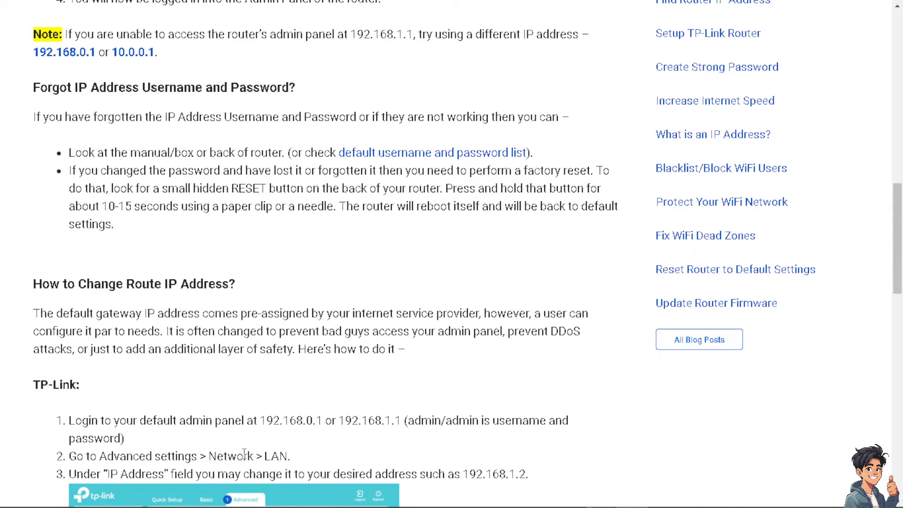
mouse_move(191, 469)
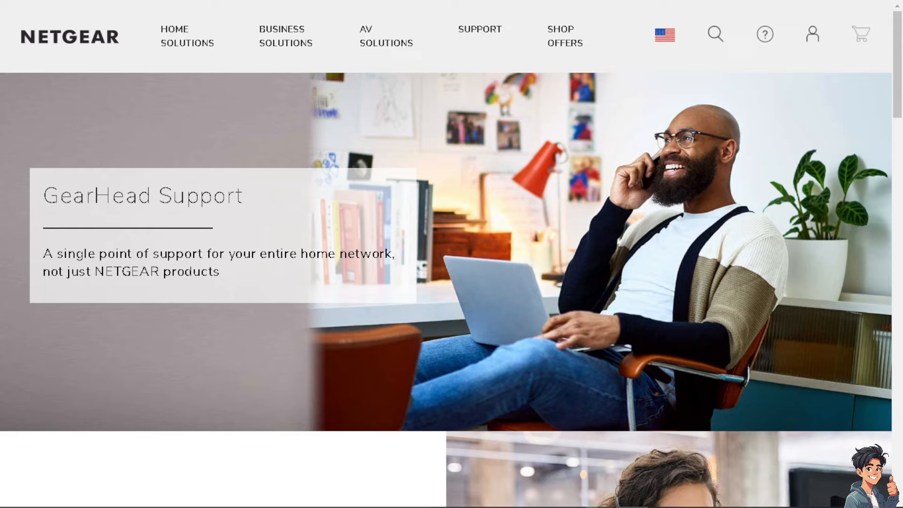
mouse_move(201, 242)
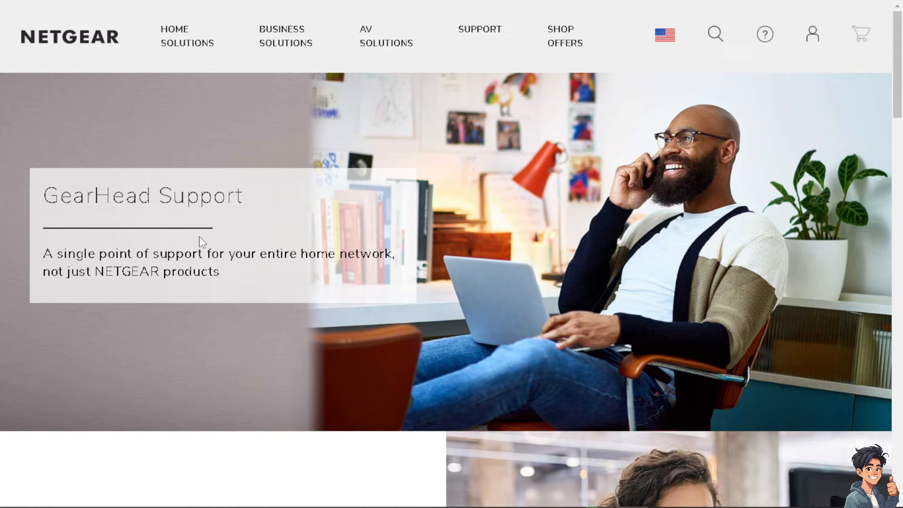
scroll(down, 3)
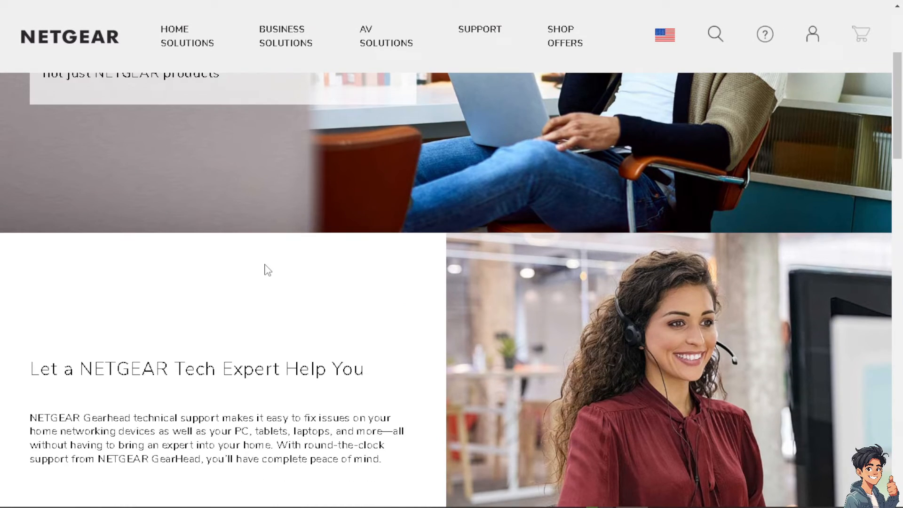
scroll(down, 3)
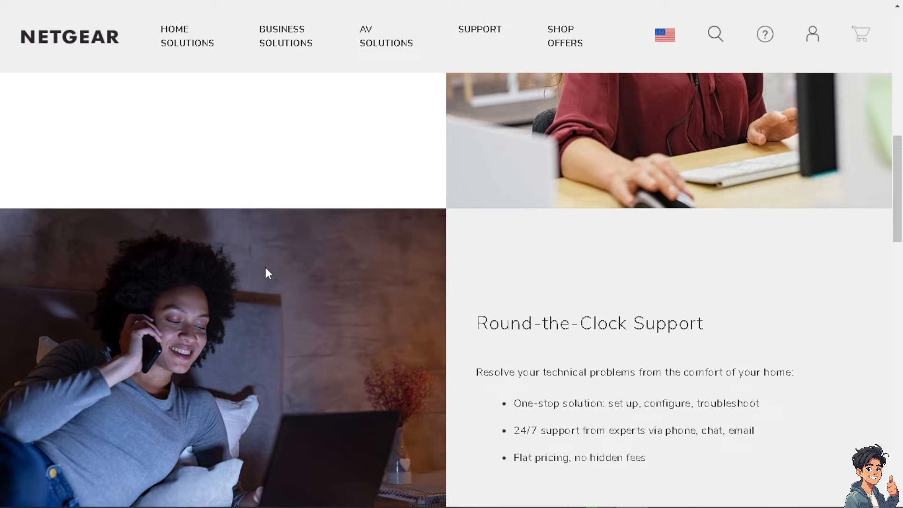
scroll(down, 3)
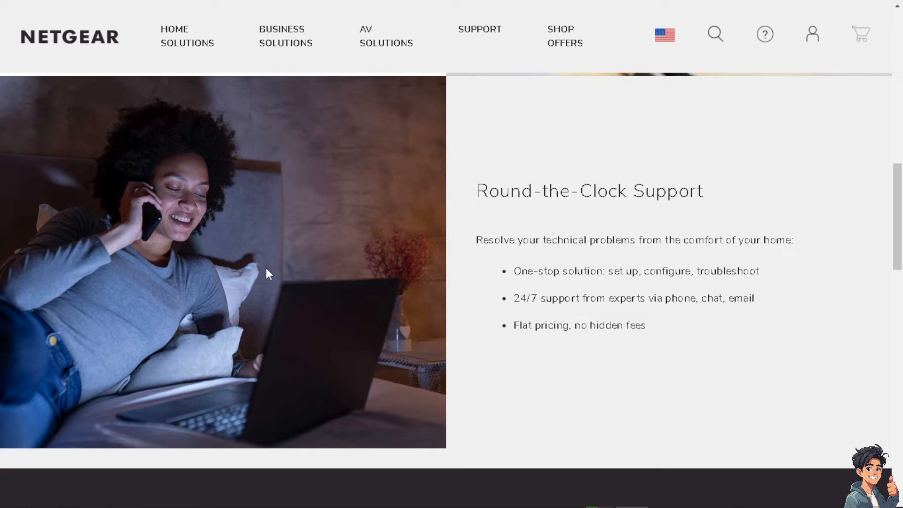
mouse_move(542, 290)
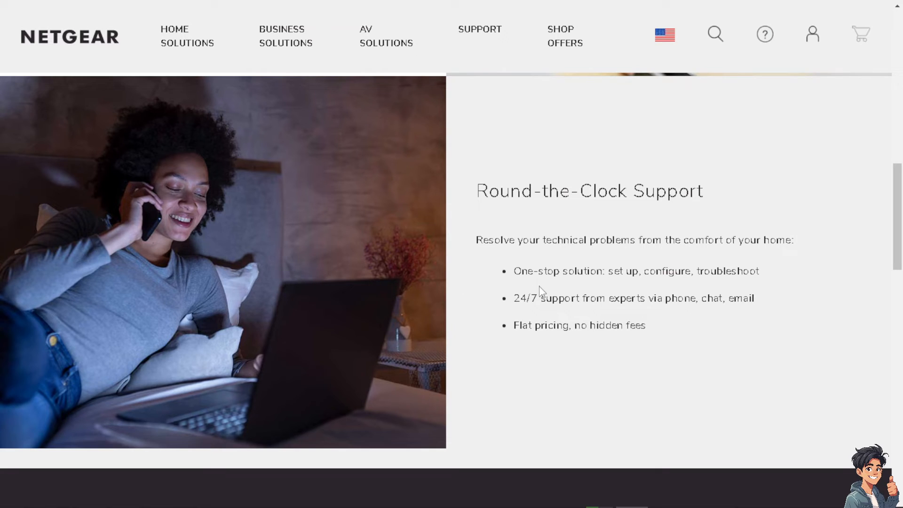
scroll(down, 3)
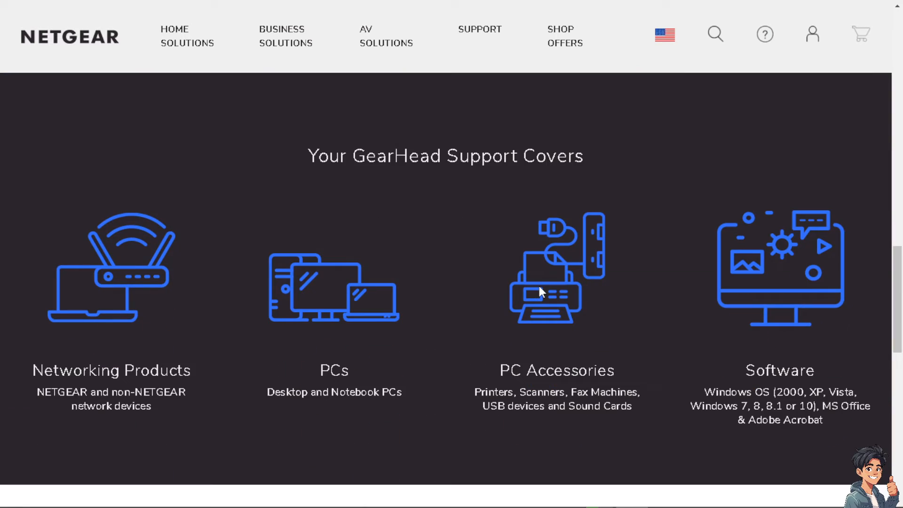
mouse_move(544, 294)
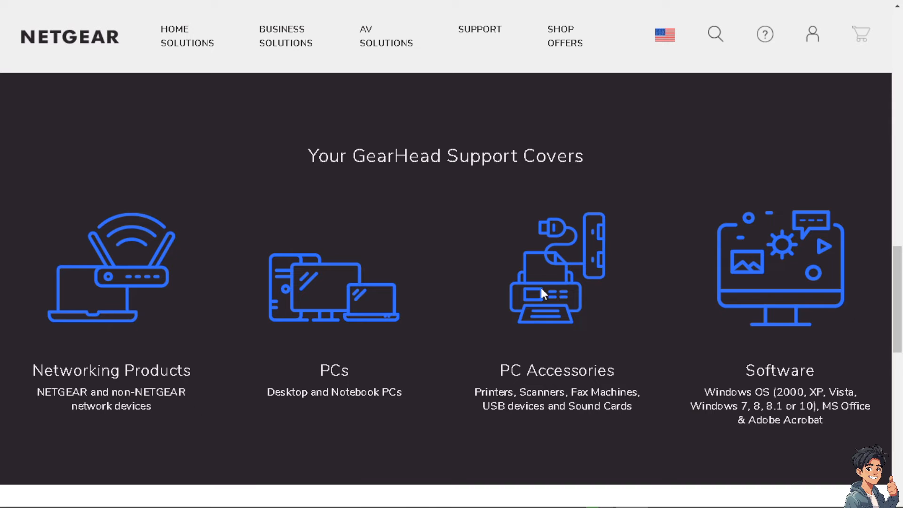
scroll(down, 3)
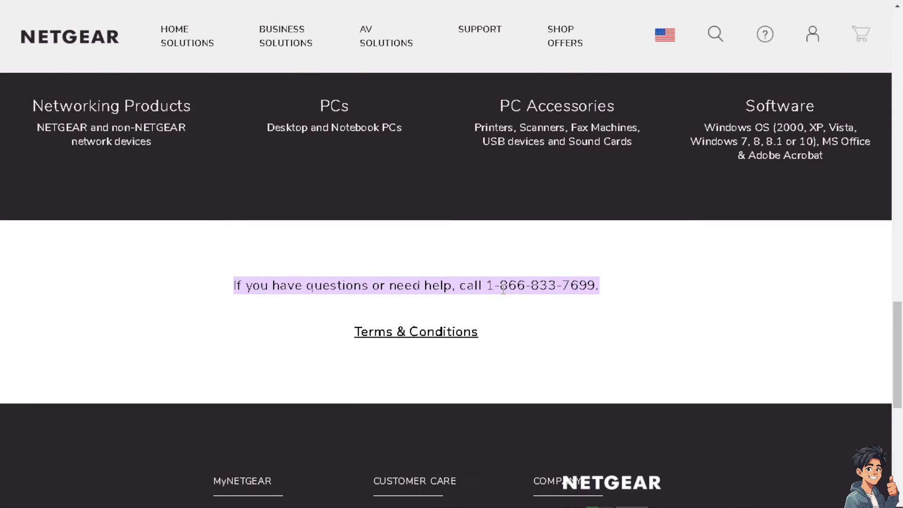
scroll(up, 3)
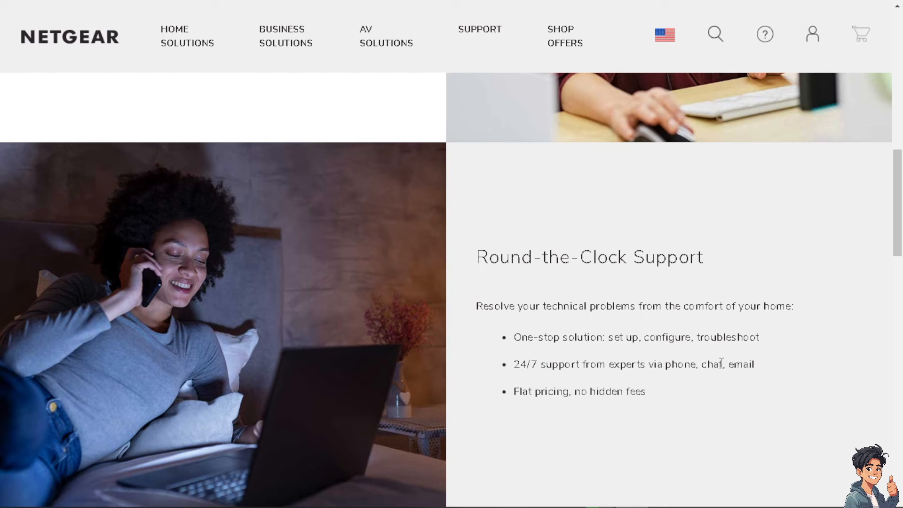
scroll(down, 3)
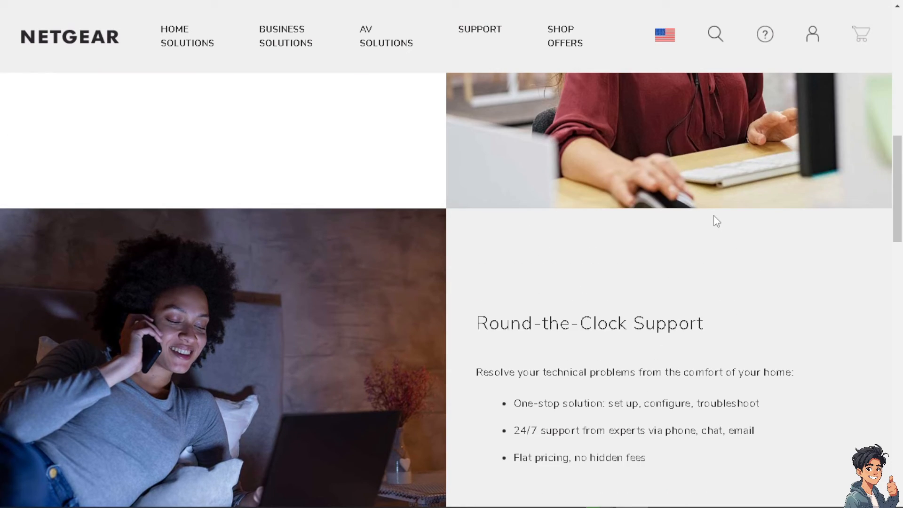
click(811, 34)
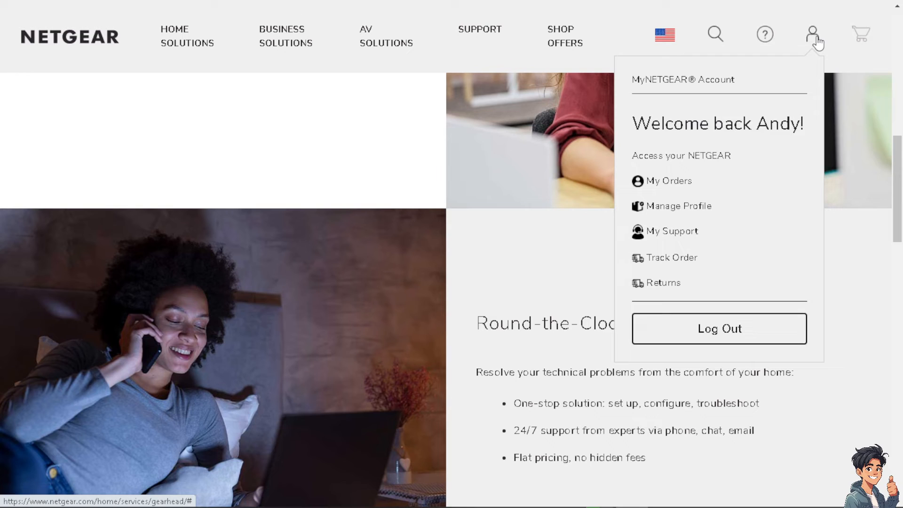
mouse_move(811, 46)
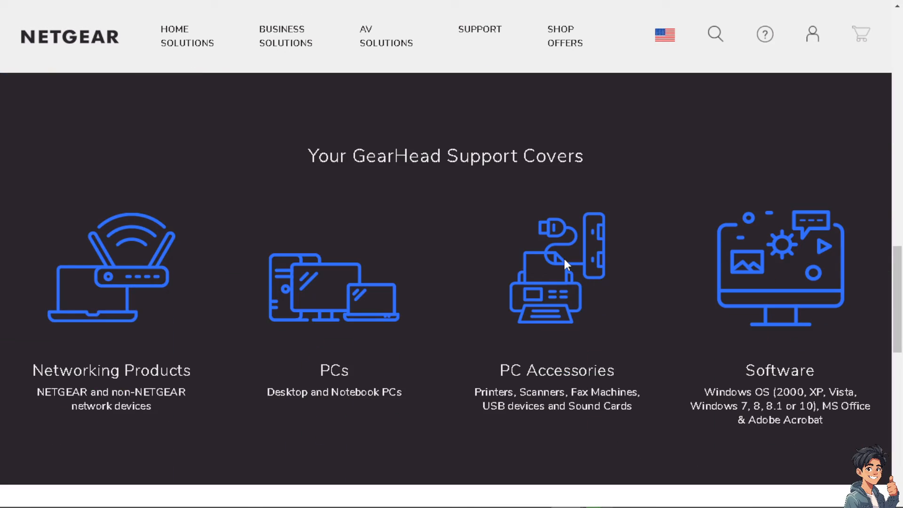
scroll(down, 3)
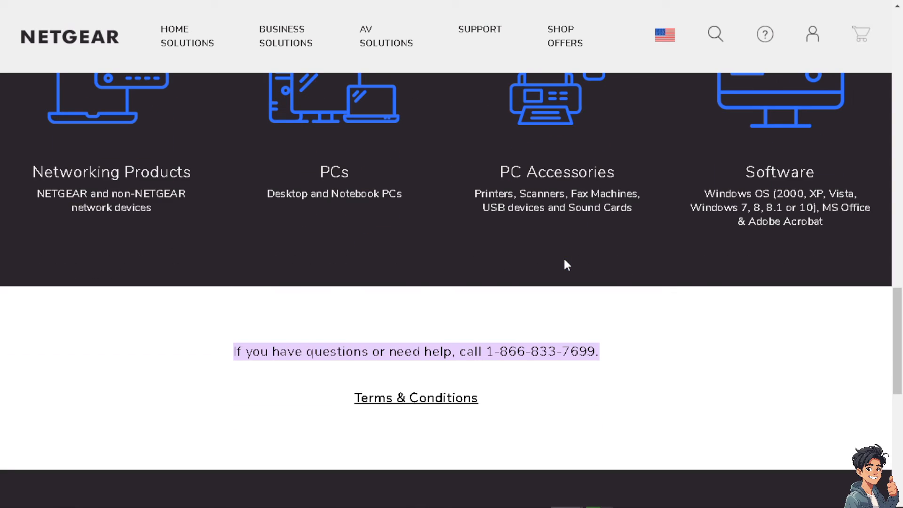
scroll(down, 3)
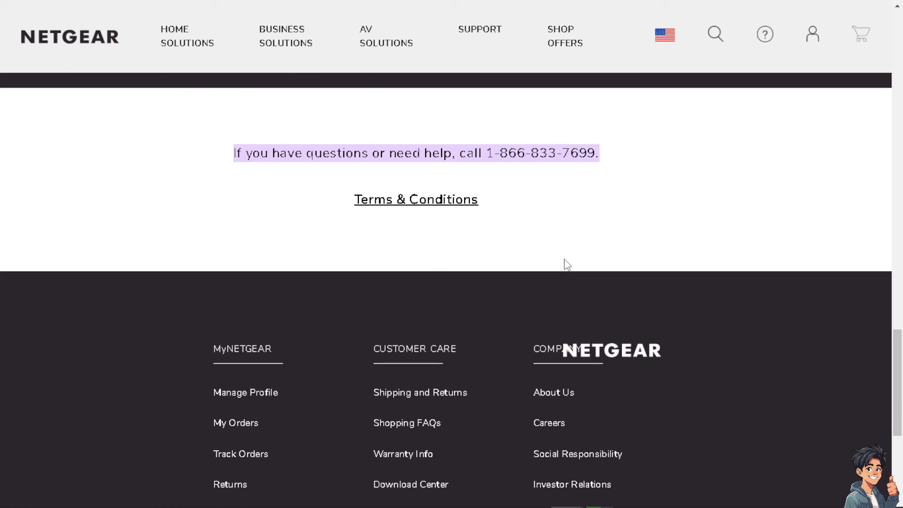
mouse_move(352, 268)
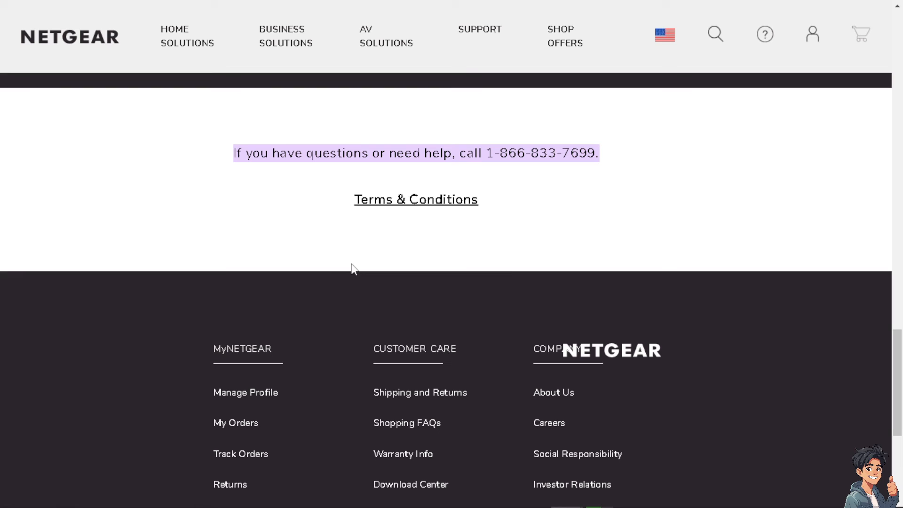
mouse_move(423, 294)
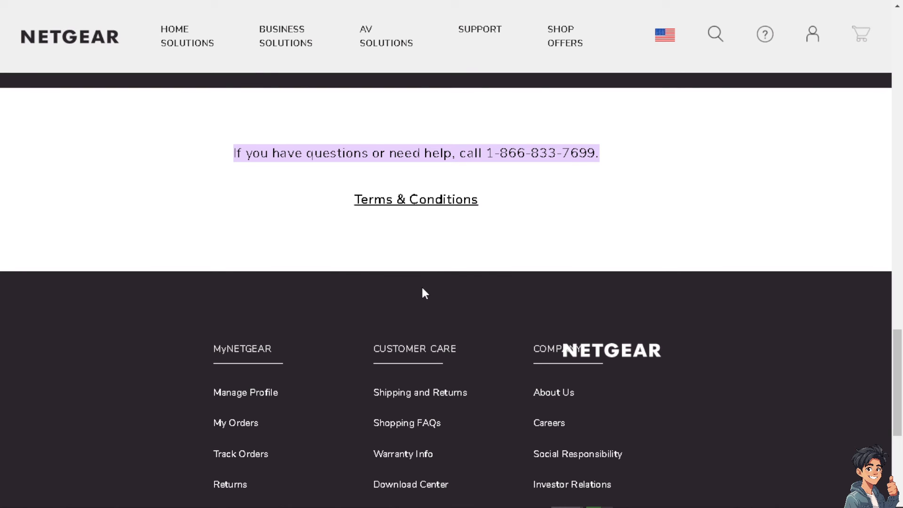
scroll(down, 3)
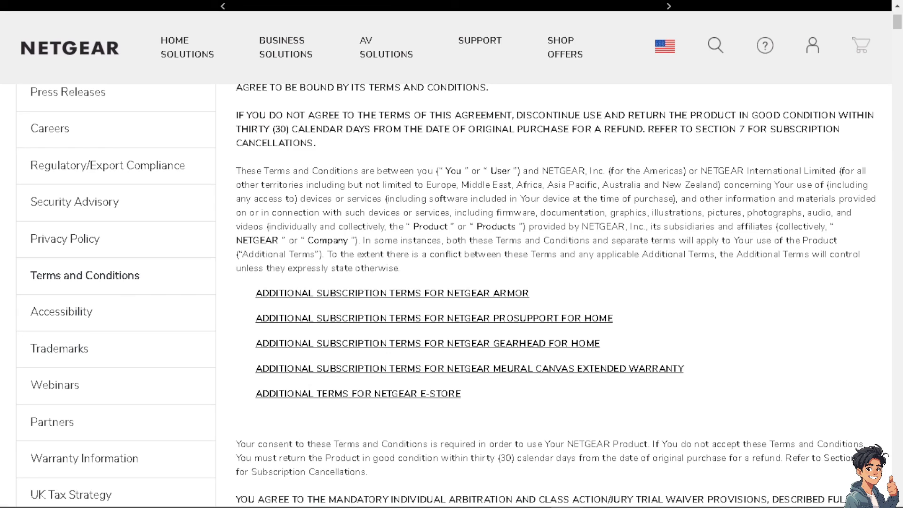
Scroll the Terms and Conditions page to the Subscription Services and Payment and Automatic Renewal sections.
scroll(down, 3)
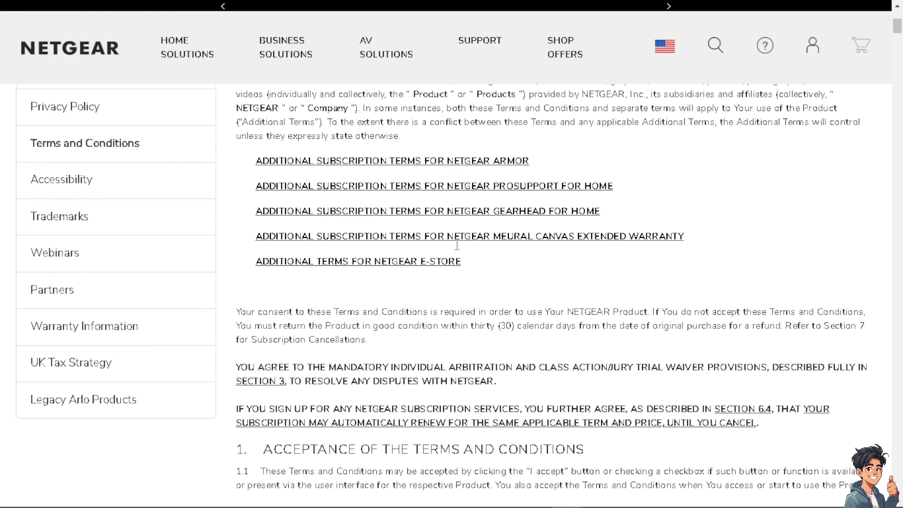
mouse_move(368, 309)
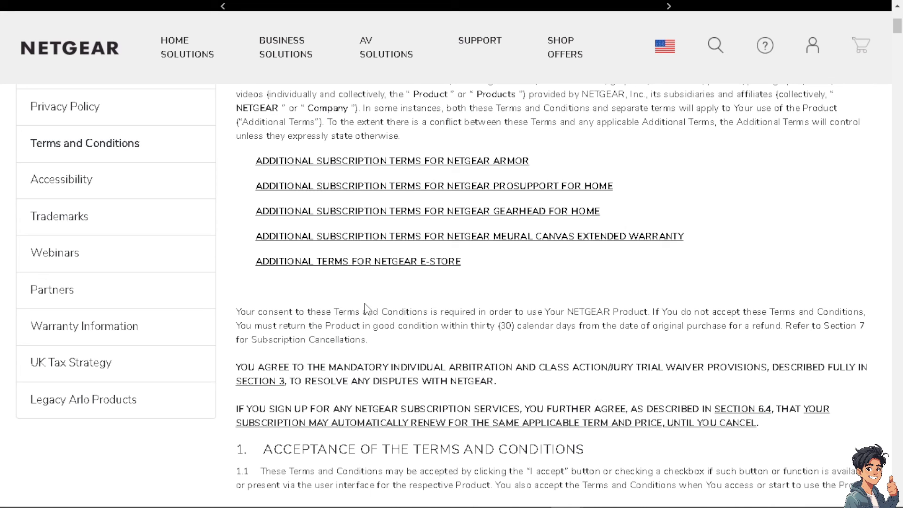
scroll(down, 3)
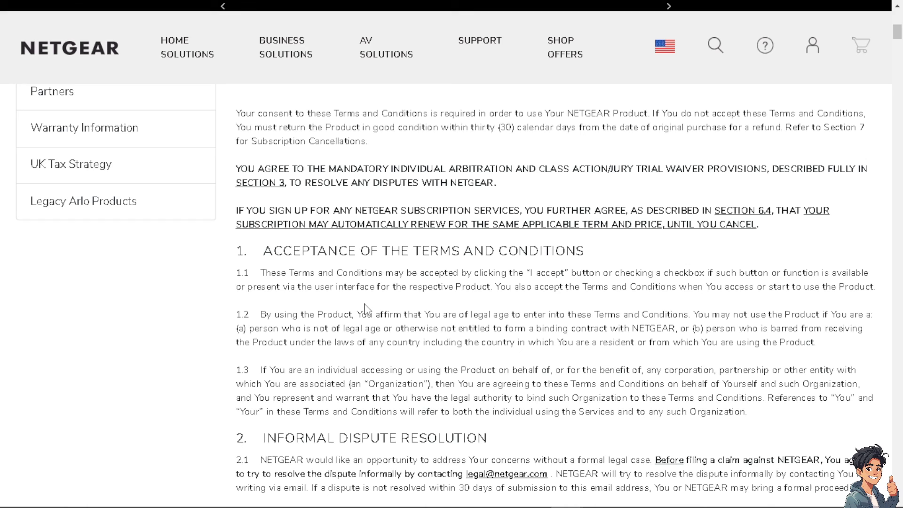
scroll(down, 3)
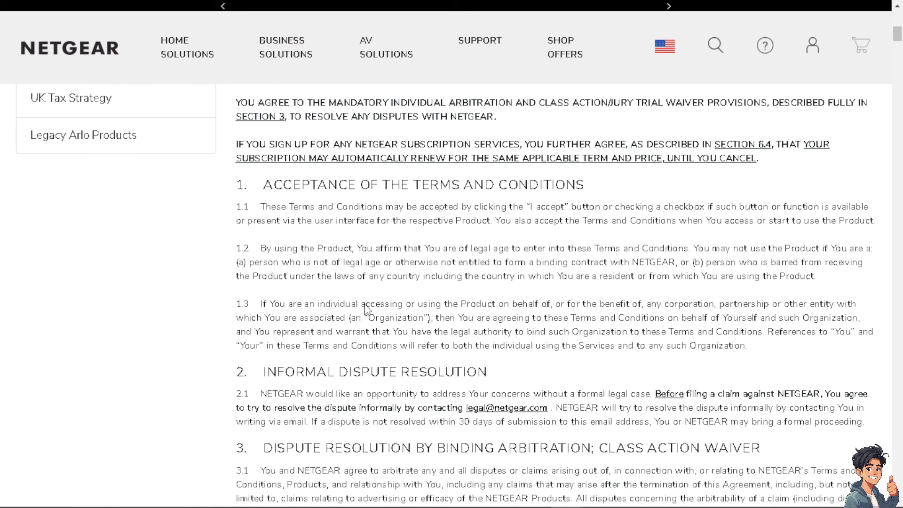
scroll(down, 3)
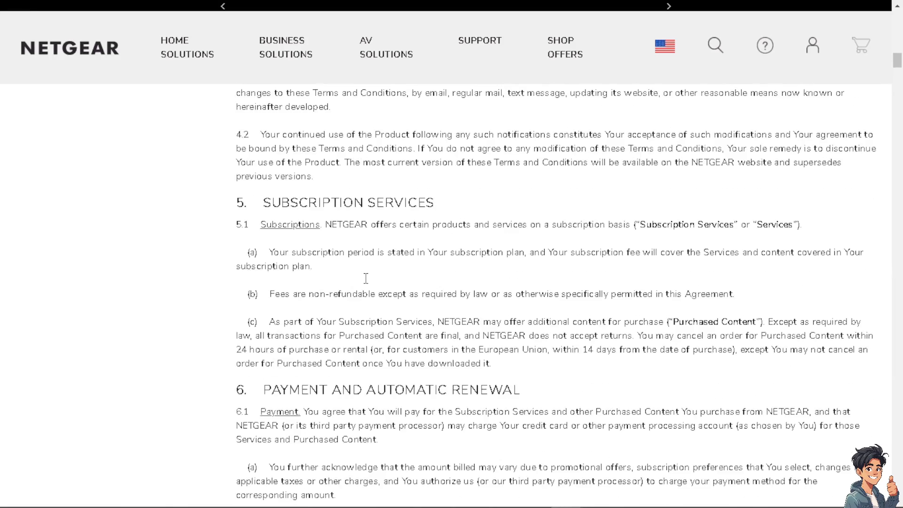